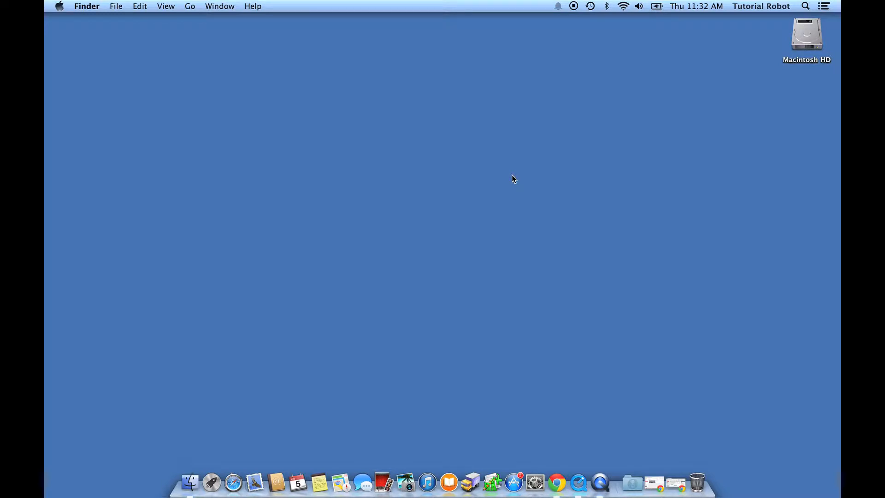
mouse_move(343, 463)
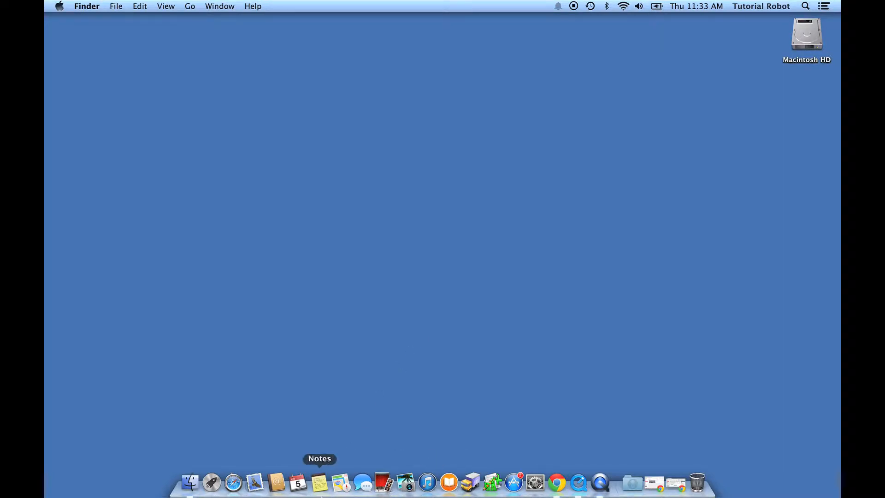
mouse_move(473, 344)
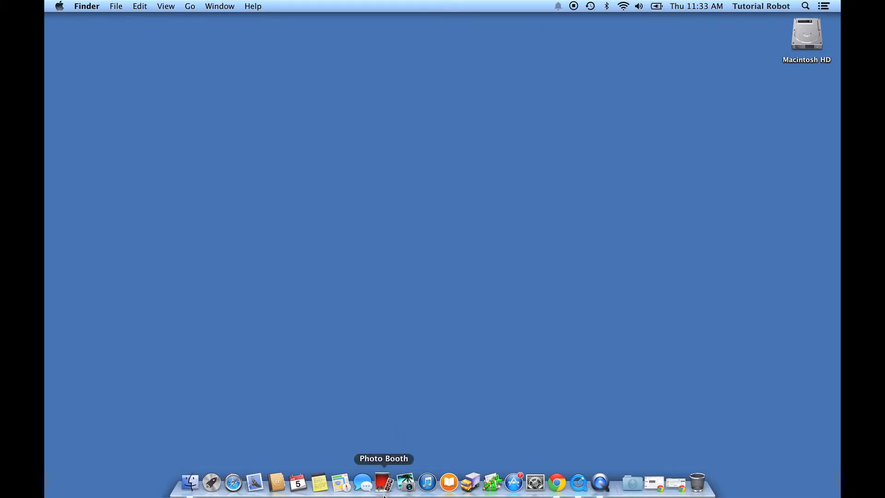
mouse_move(384, 483)
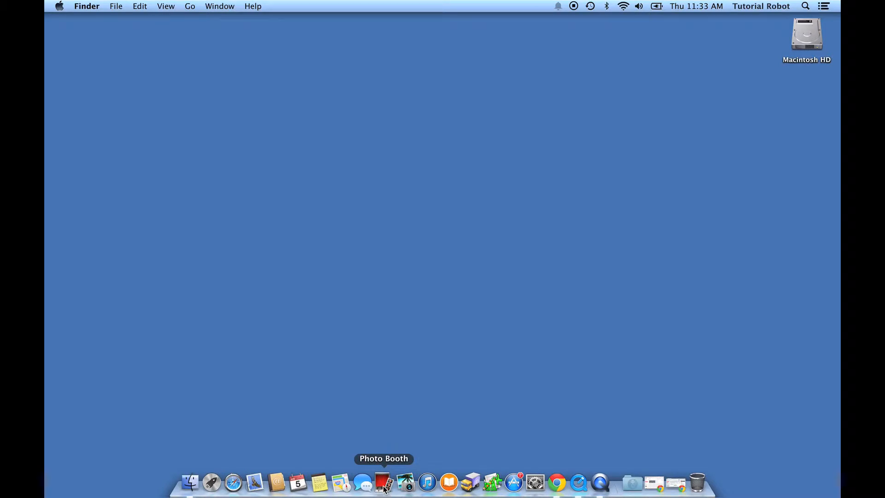
Step: Open the Photo Booth Dock icon's context menu to remove it from the Dock
right_click(383, 482)
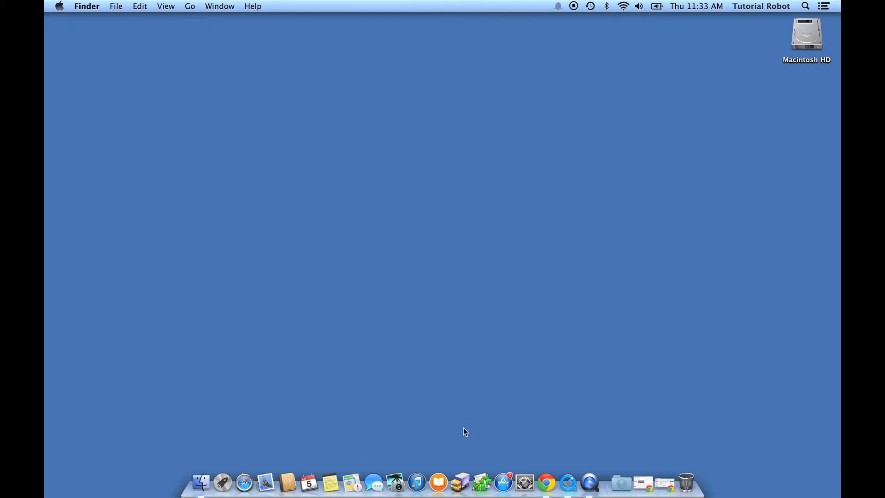
mouse_move(372, 482)
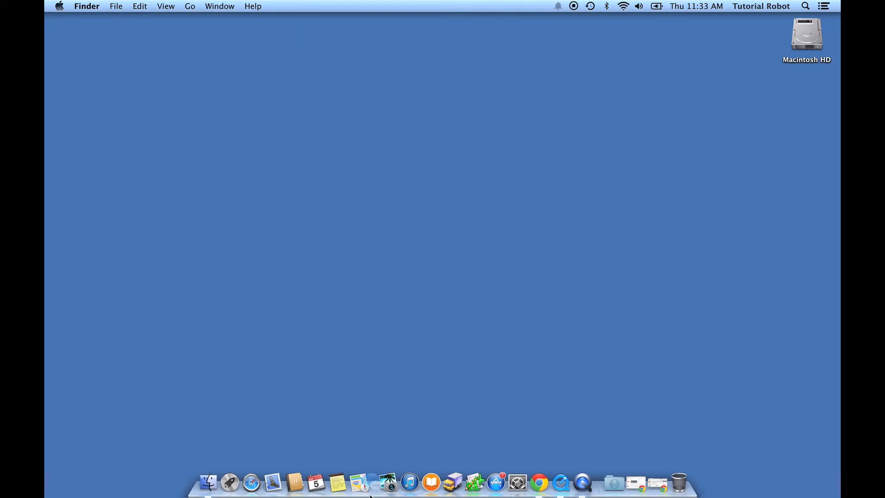
mouse_move(373, 483)
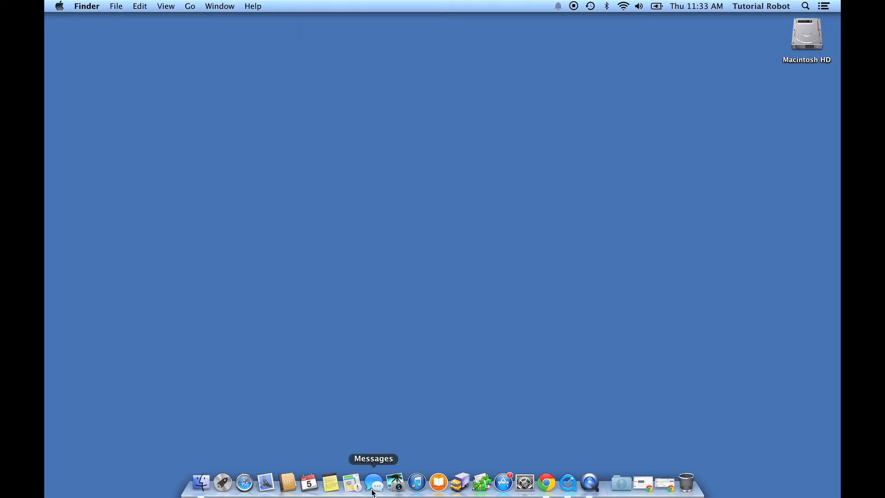